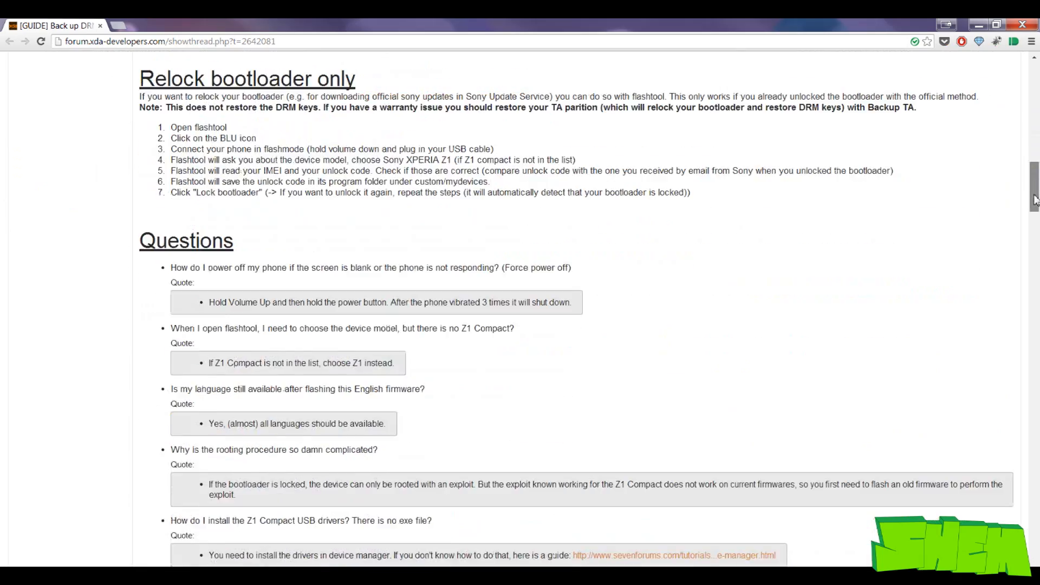
- Scroll the DRM backup guide, then open the author's member profile from the username popup
{"action": "scroll", "scroll_direction": "down", "scroll_amount": 3}
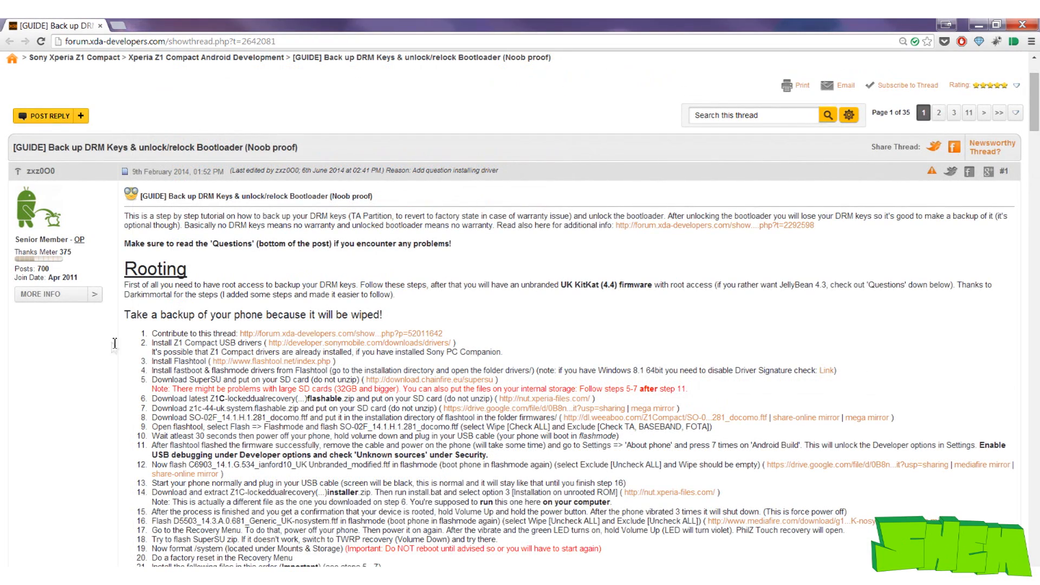
{"action": "mouse_move", "coordinate": [110, 344]}
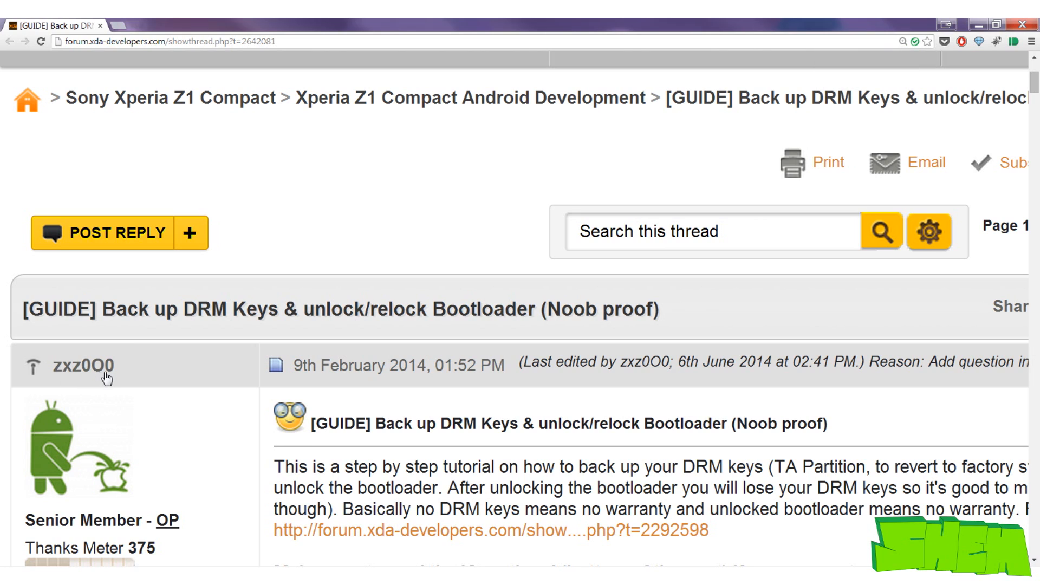
{"action": "mouse_move", "coordinate": [103, 376]}
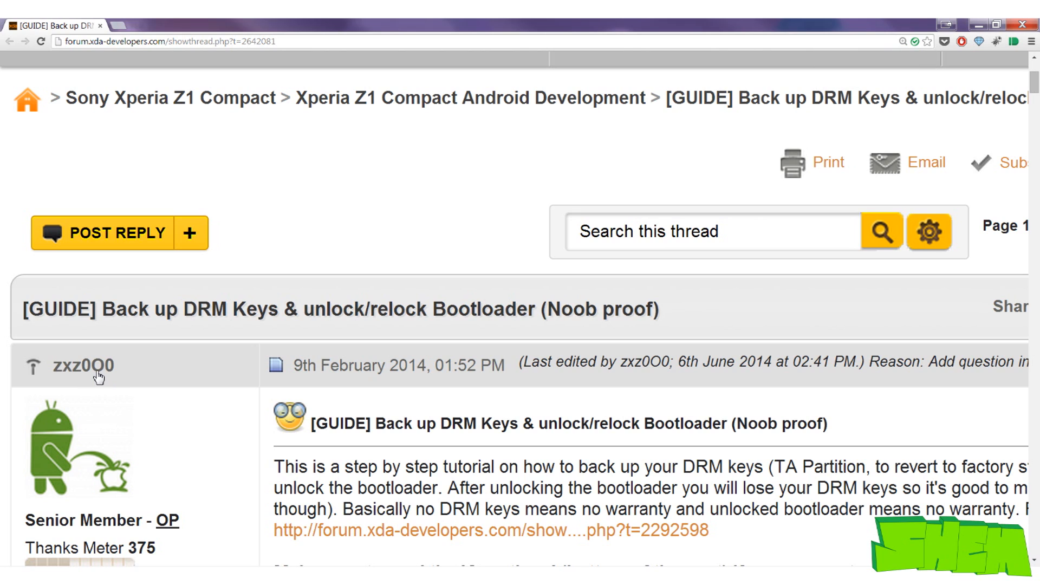
{"action": "left_click", "coordinate": [83, 365]}
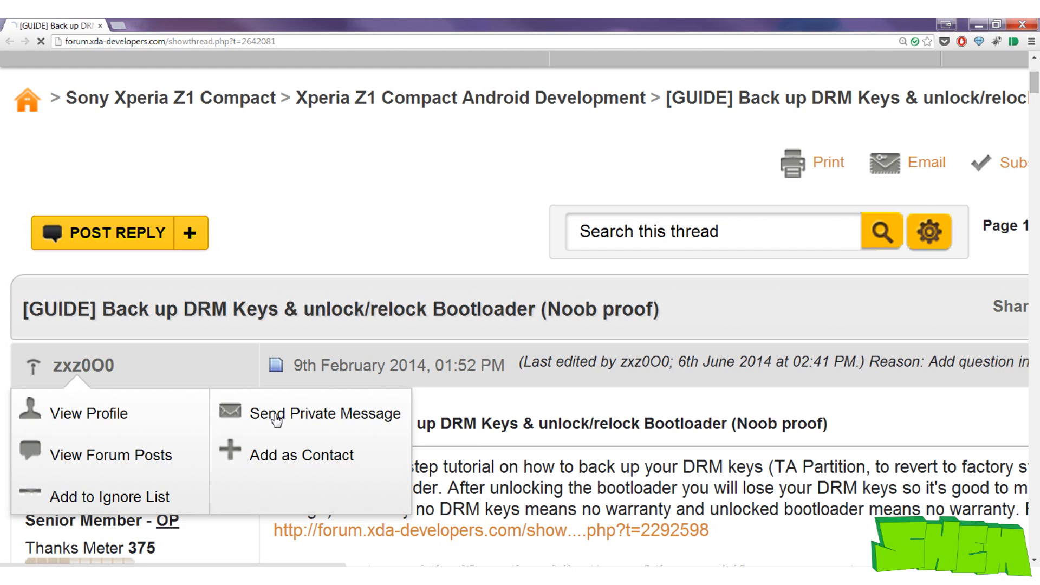
{"action": "left_click", "coordinate": [89, 413]}
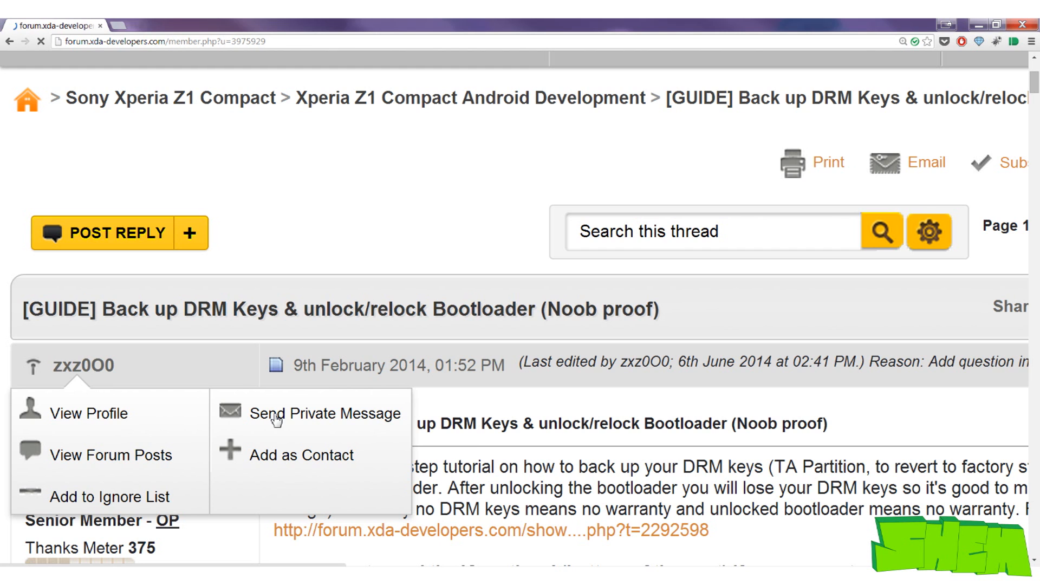
{"action": "left_click", "coordinate": [88, 413]}
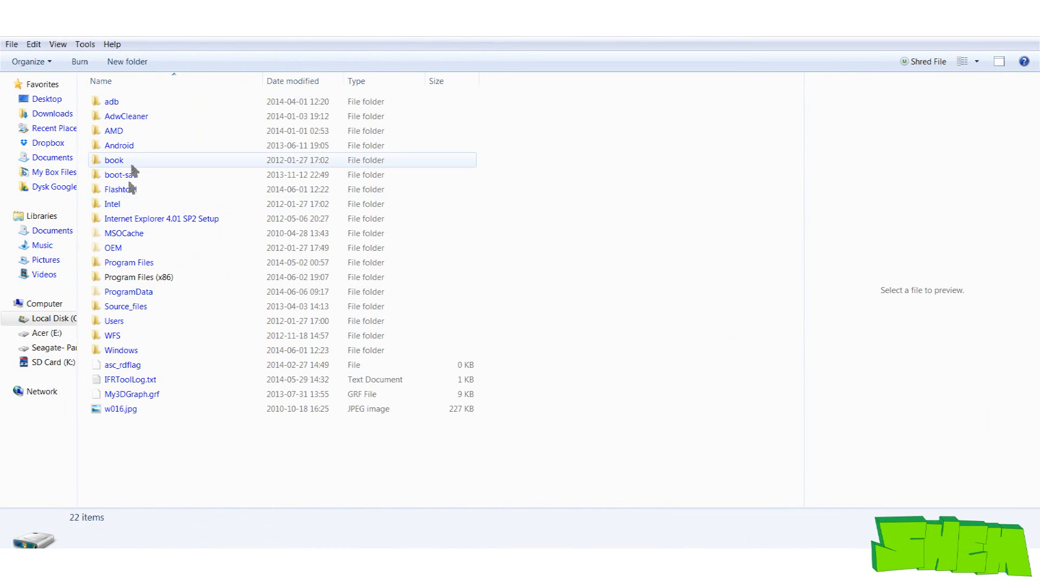
- Run Flashtool-drivers.exe from Flashtool\drivers and install the Flashmode and Fastboot drivers
{"action": "double_click", "coordinate": [120, 189]}
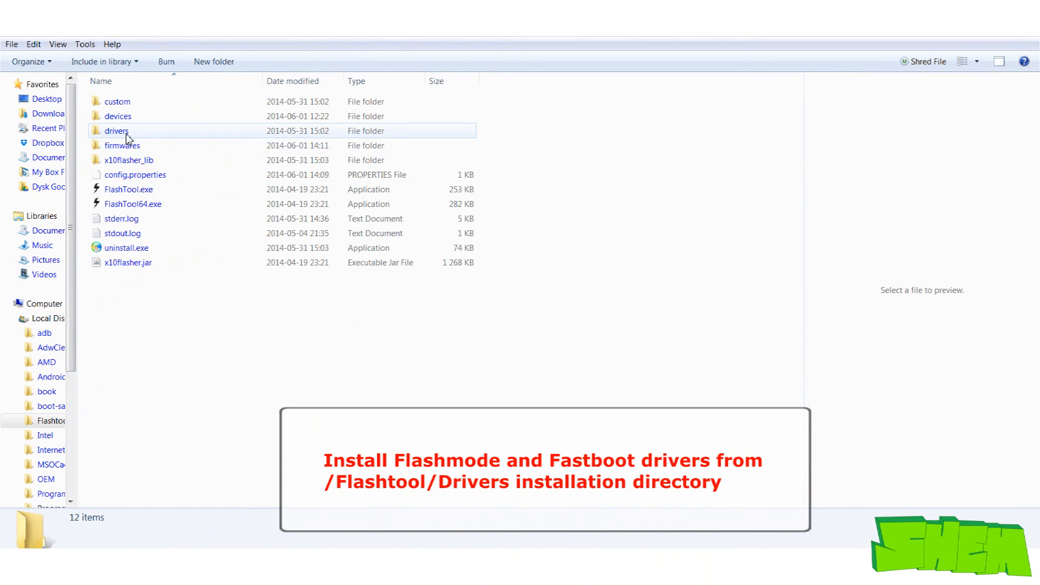
{"action": "double_click", "coordinate": [117, 130]}
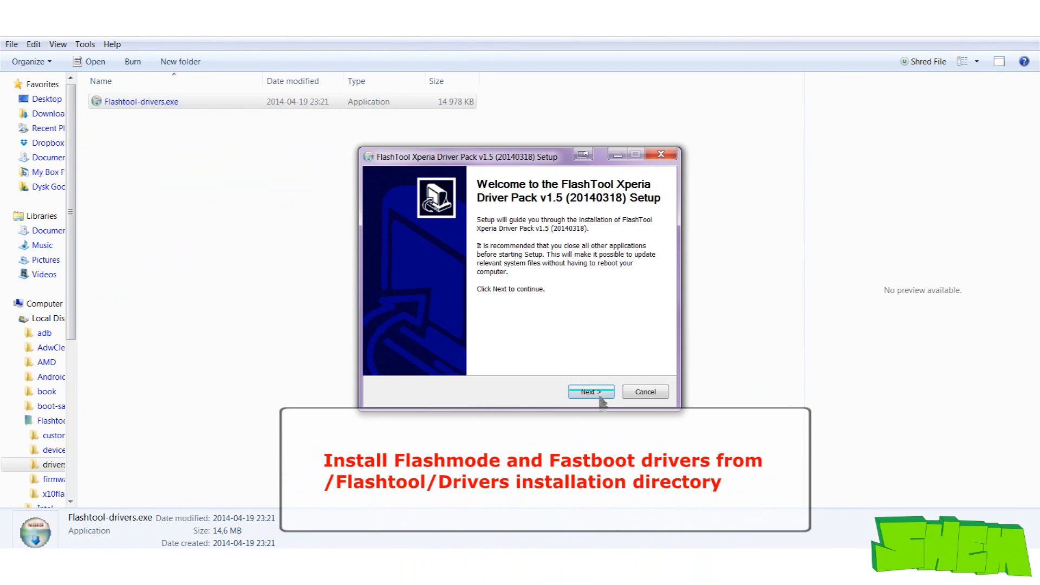
{"action": "left_click", "coordinate": [590, 391]}
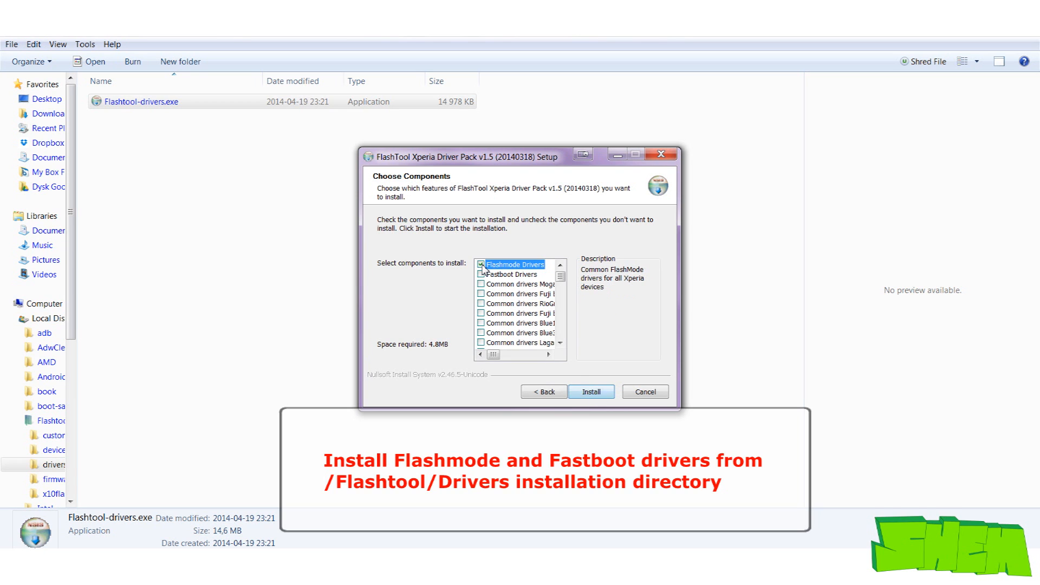
{"action": "left_click", "coordinate": [480, 275]}
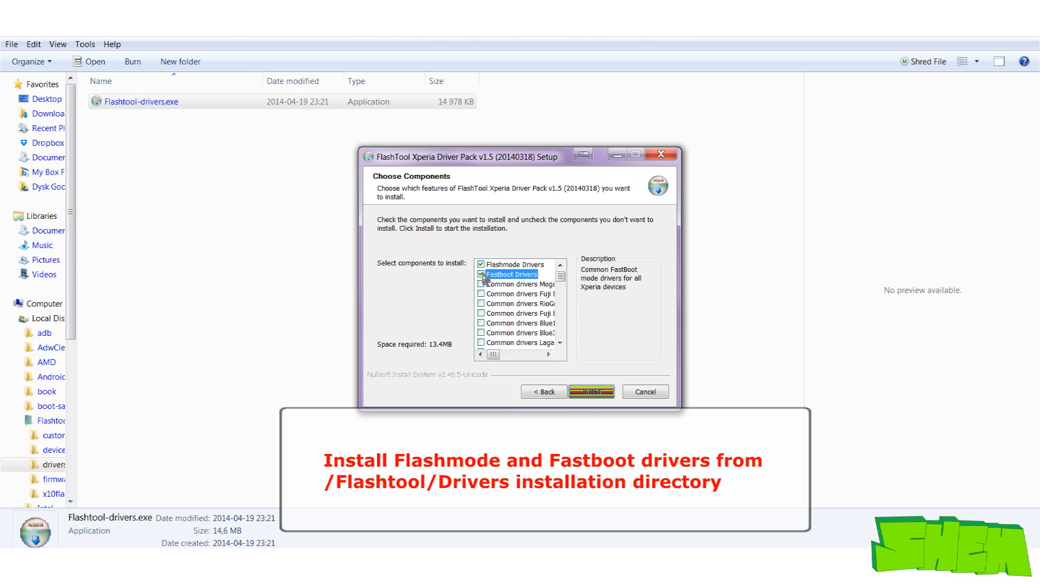
{"action": "left_click", "coordinate": [591, 391]}
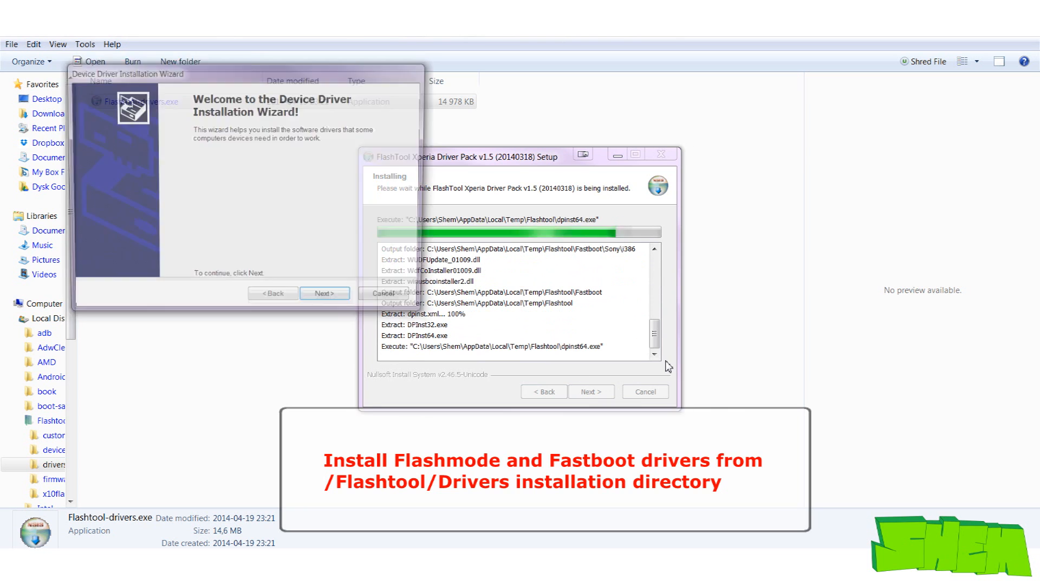
{"action": "left_click", "coordinate": [325, 293]}
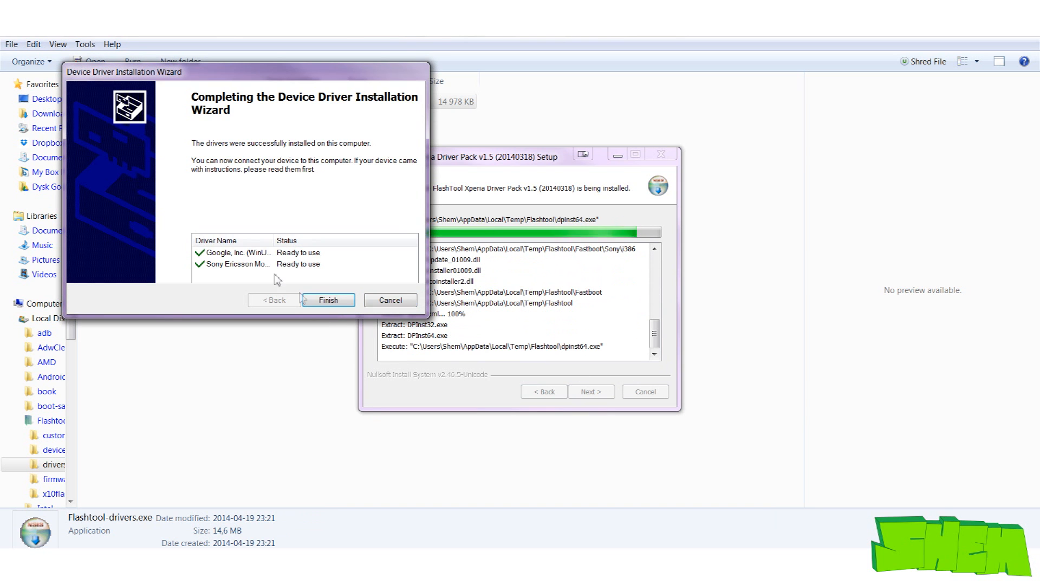
{"action": "left_click", "coordinate": [328, 300]}
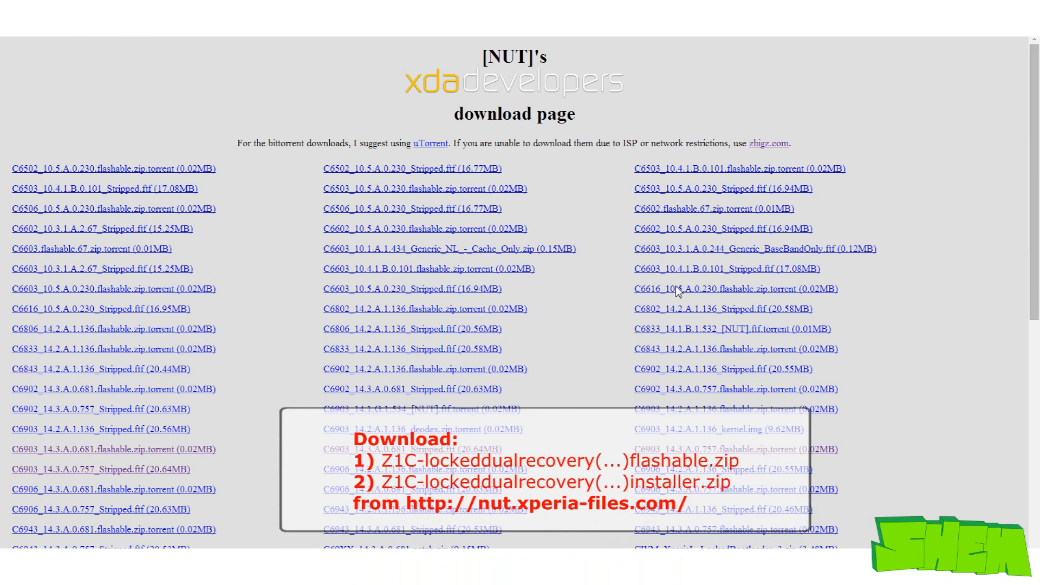
- Scroll NUT's download page to the Z1C lockeddualrecovery flashable and installer zips
{"action": "scroll", "scroll_direction": "down", "scroll_amount": 3}
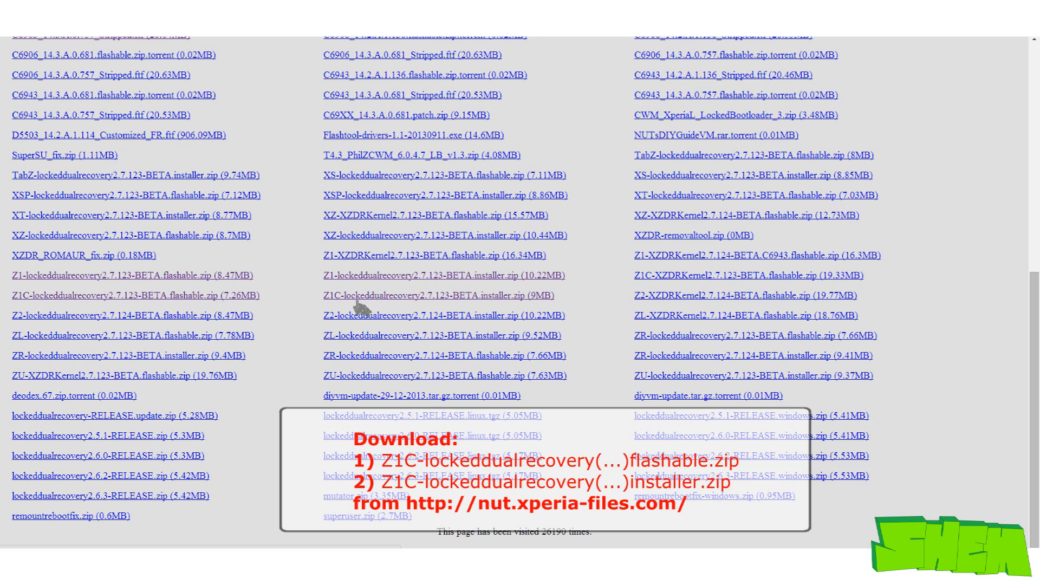
{"action": "mouse_move", "coordinate": [540, 296]}
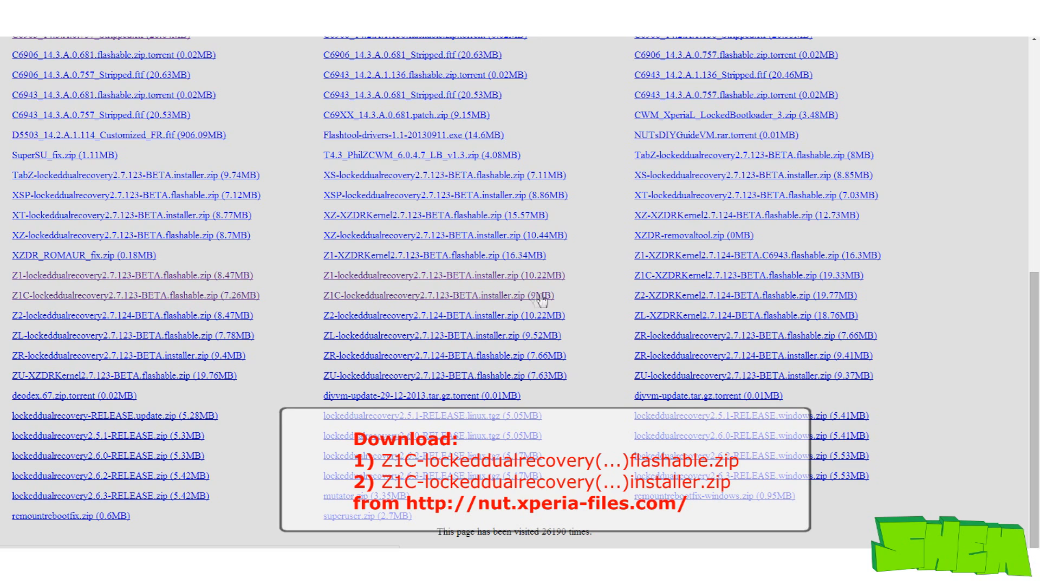
{"action": "mouse_move", "coordinate": [434, 301]}
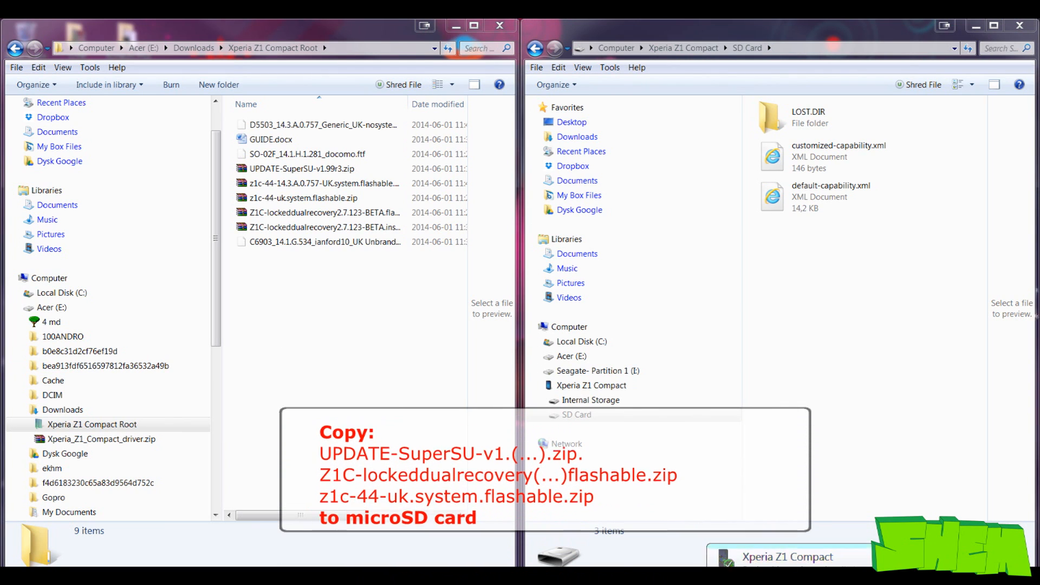
- Select the UPDATE-SuperSU and z1c-44-uk system flashable zips in the download folder
{"action": "left_click", "coordinate": [302, 198]}
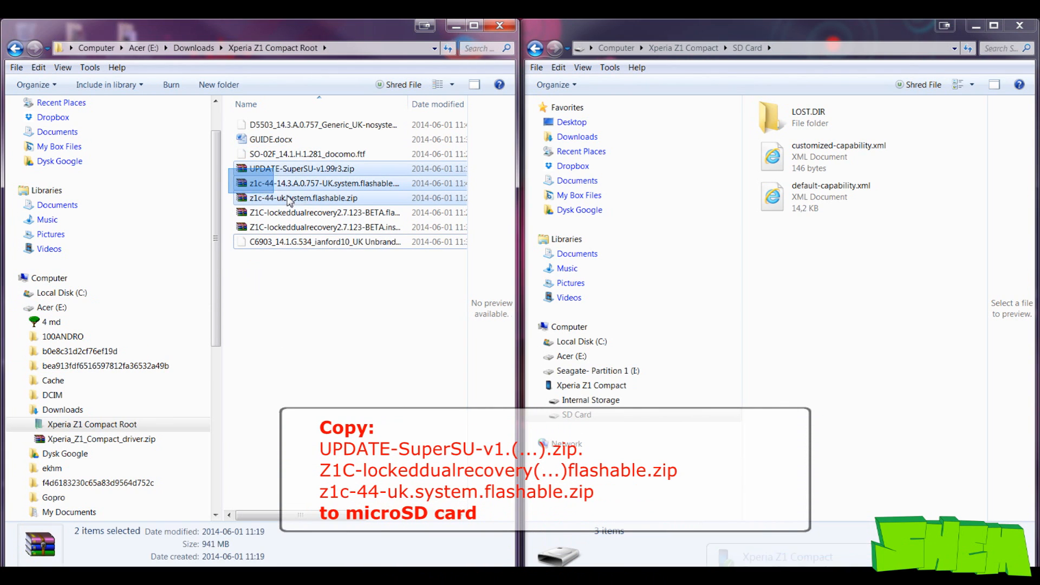
{"action": "left_click", "coordinate": [319, 213]}
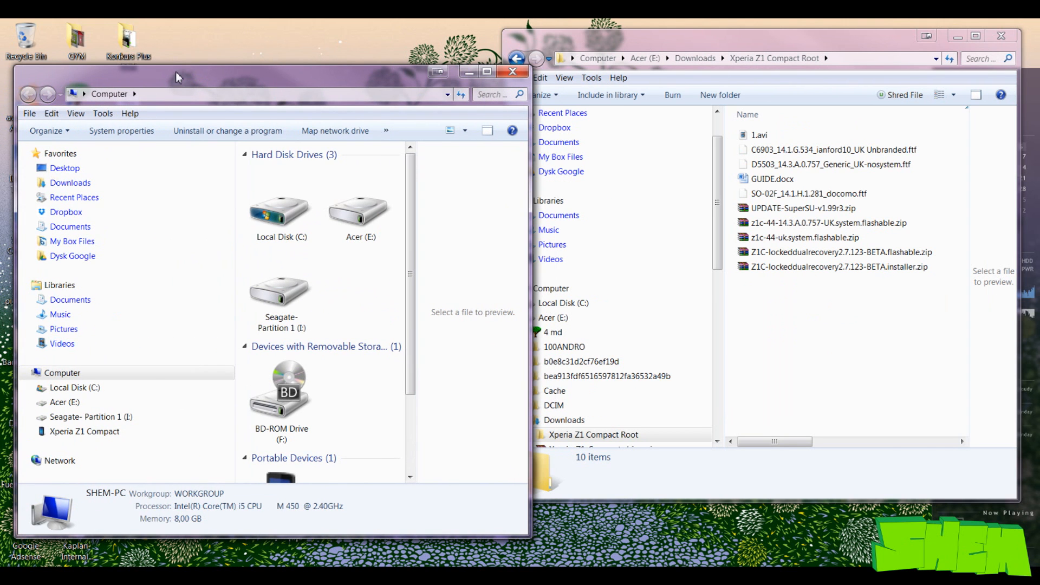
- Open Local Disk (C:) and the Flashtool folder, and select the SO-02F firmware file
{"action": "double_click", "coordinate": [281, 219]}
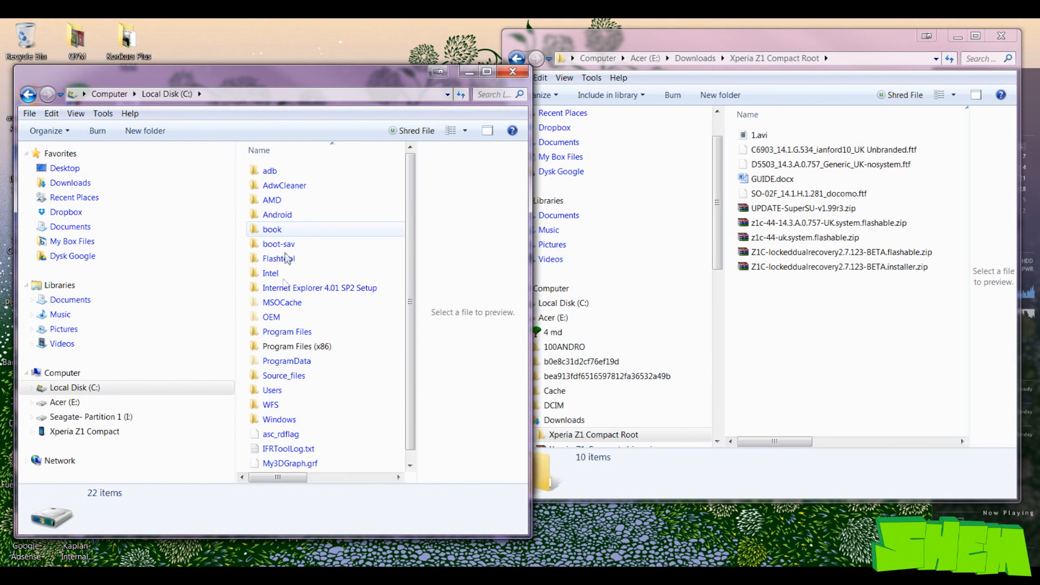
{"action": "double_click", "coordinate": [278, 258]}
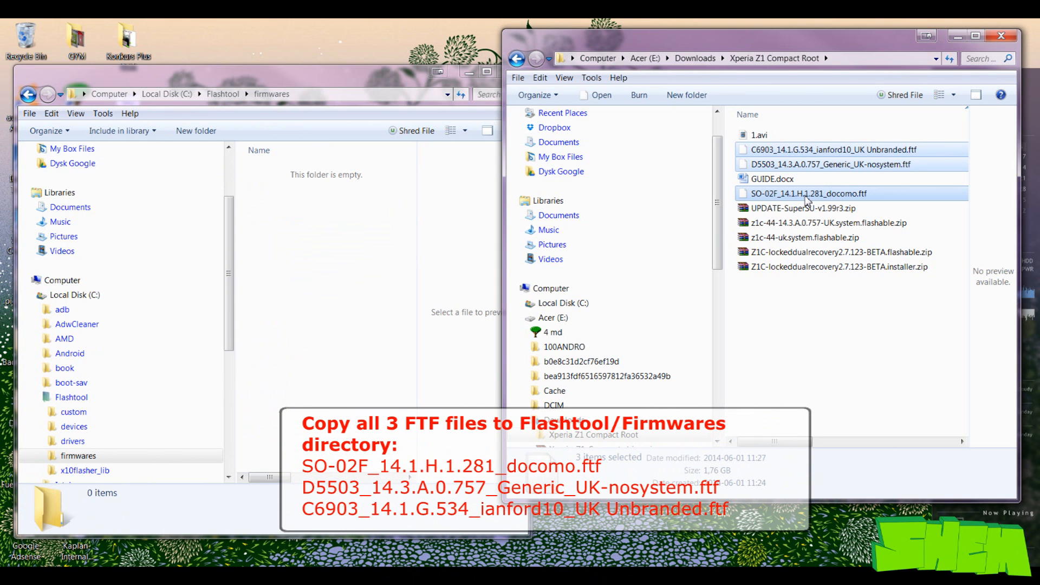
{"action": "left_click", "coordinate": [331, 299]}
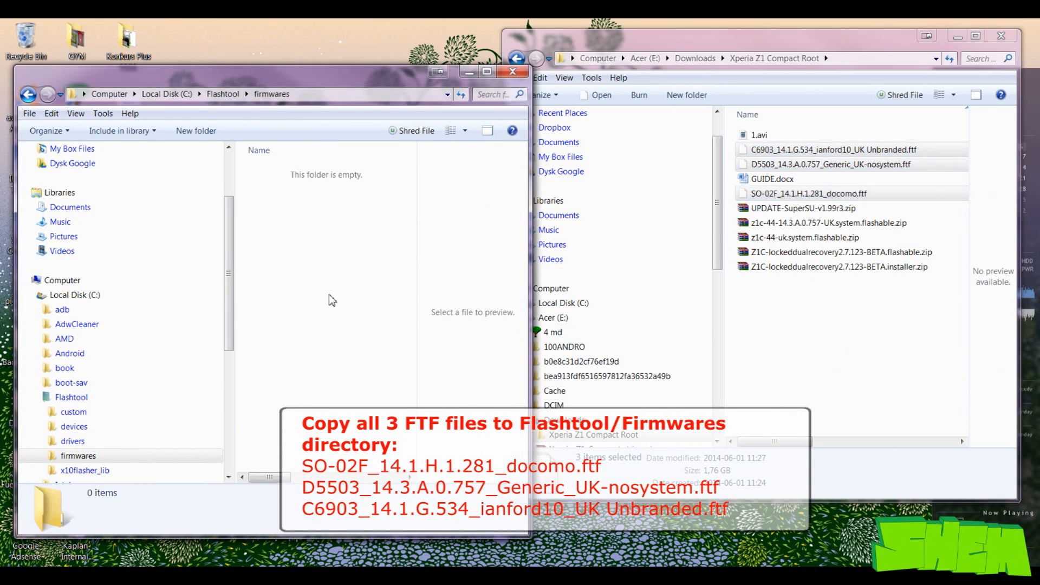
{"action": "mouse_move", "coordinate": [400, 408]}
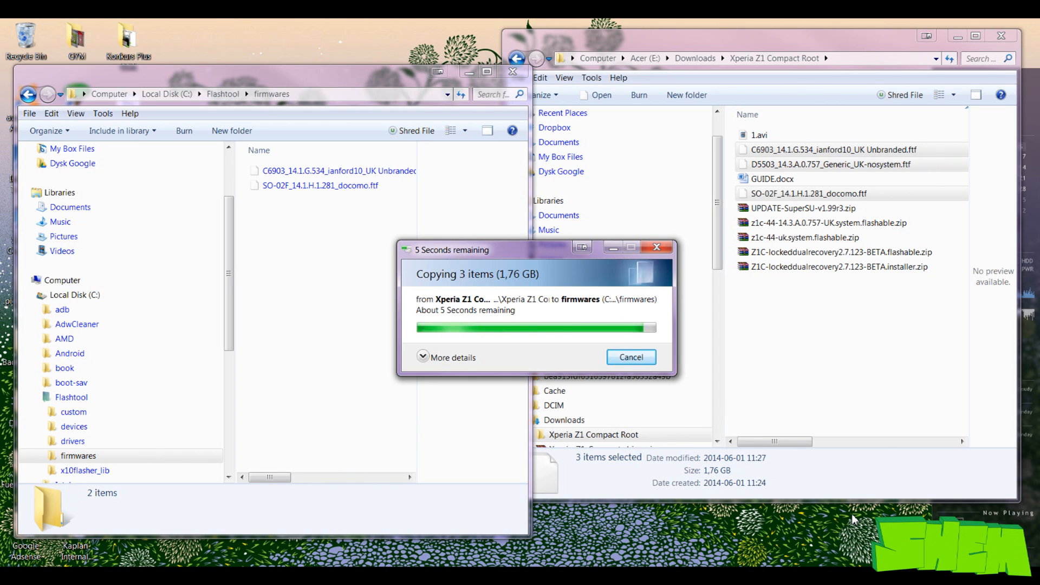
{"action": "mouse_move", "coordinate": [806, 559]}
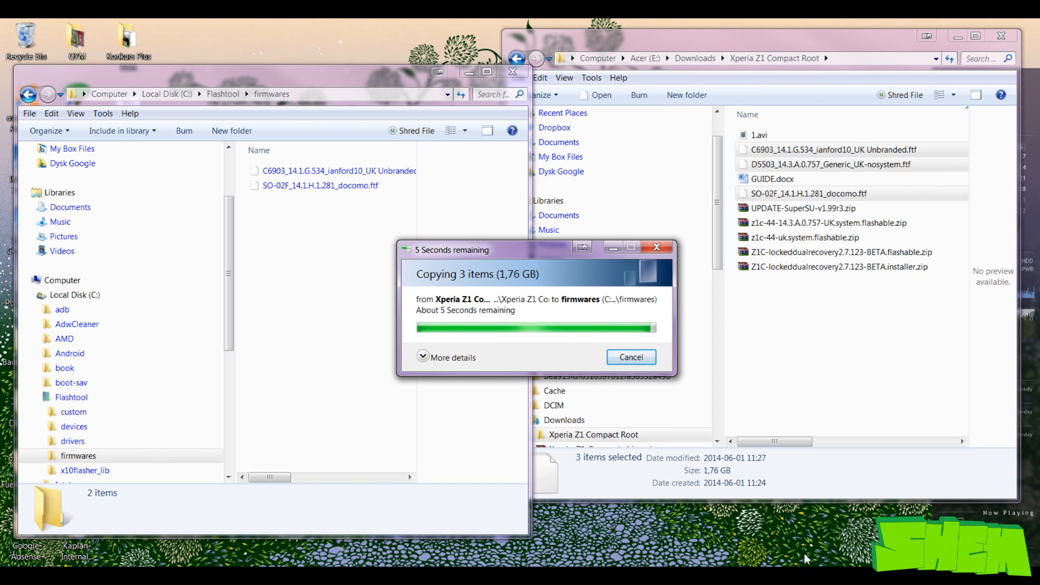